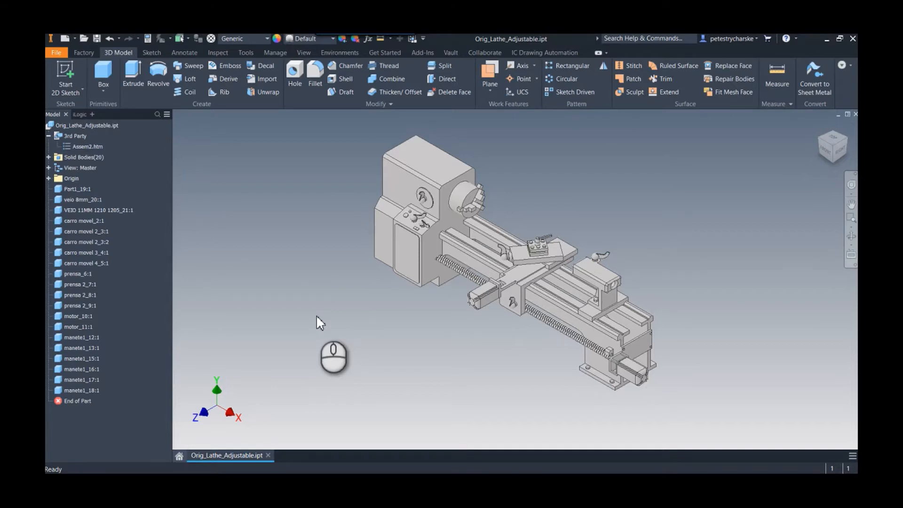
mouse_move(487, 333)
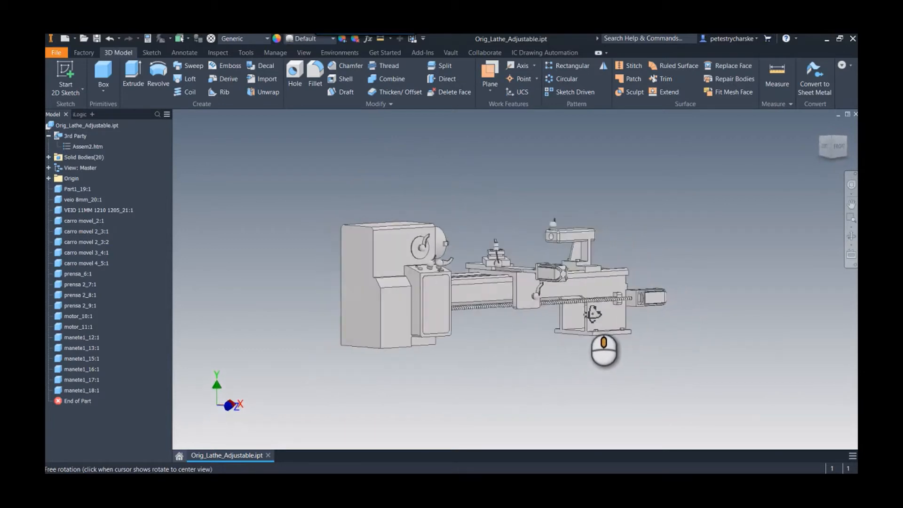
Step: Measure the bed between its end faces: 49.213 in, with millimetres as dual units (1250 mm)
left_click_drag(605, 346, 513, 363)
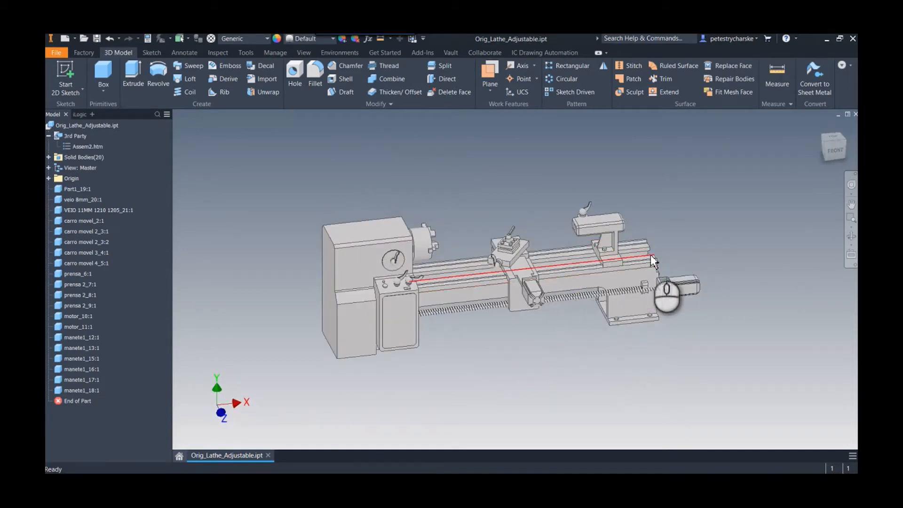
left_click_drag(654, 261, 648, 282)
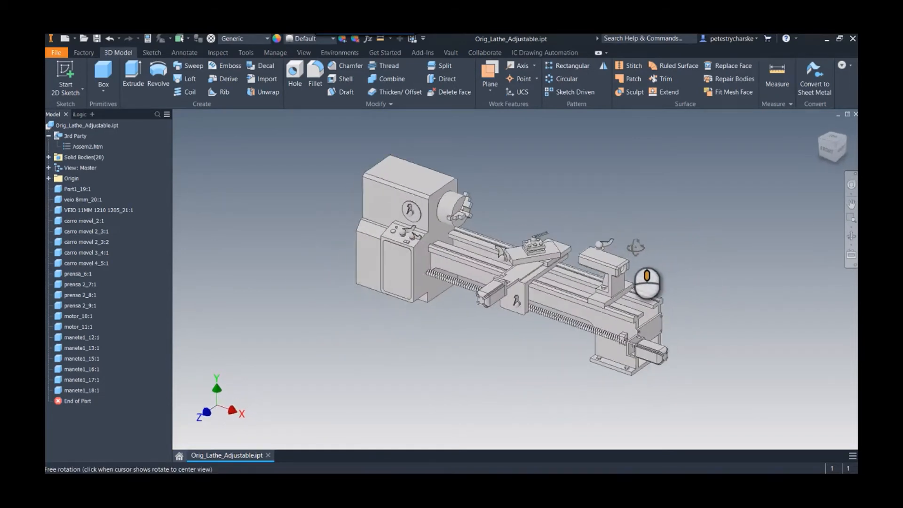
right_click(645, 285)
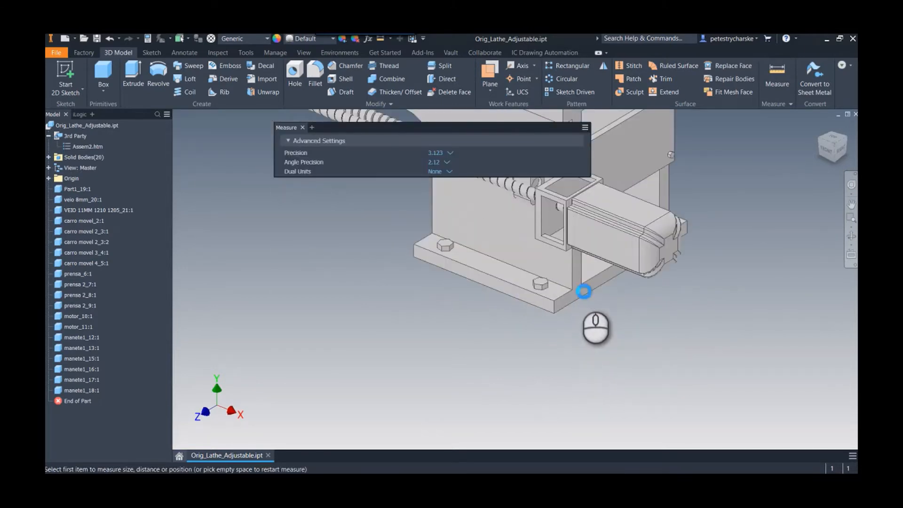
left_click(583, 292)
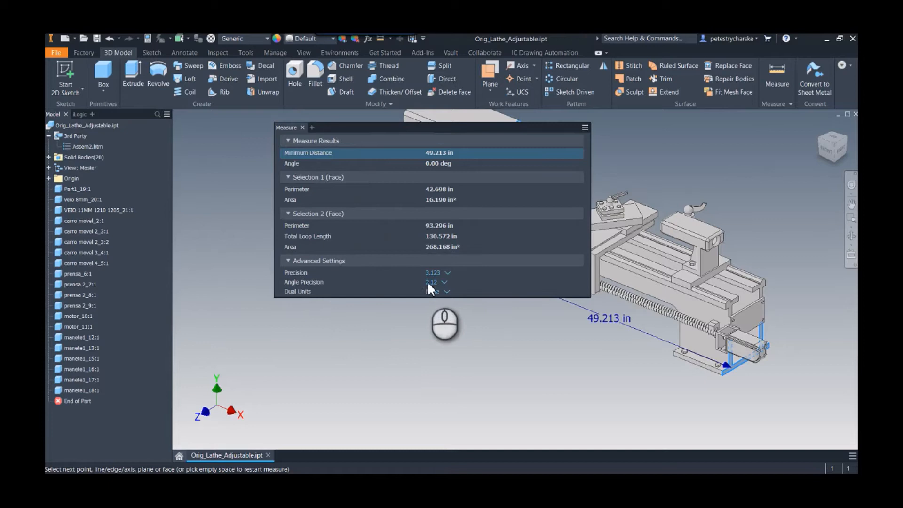
left_click(436, 291)
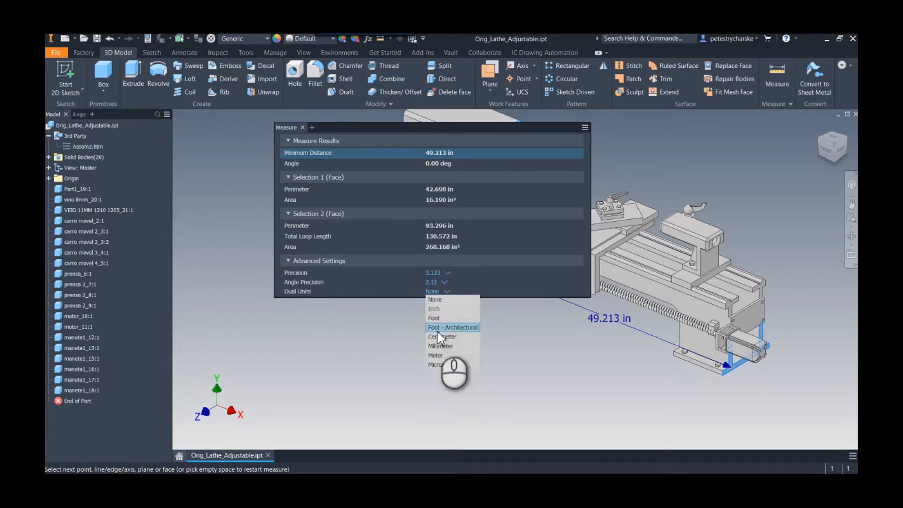
left_click(440, 346)
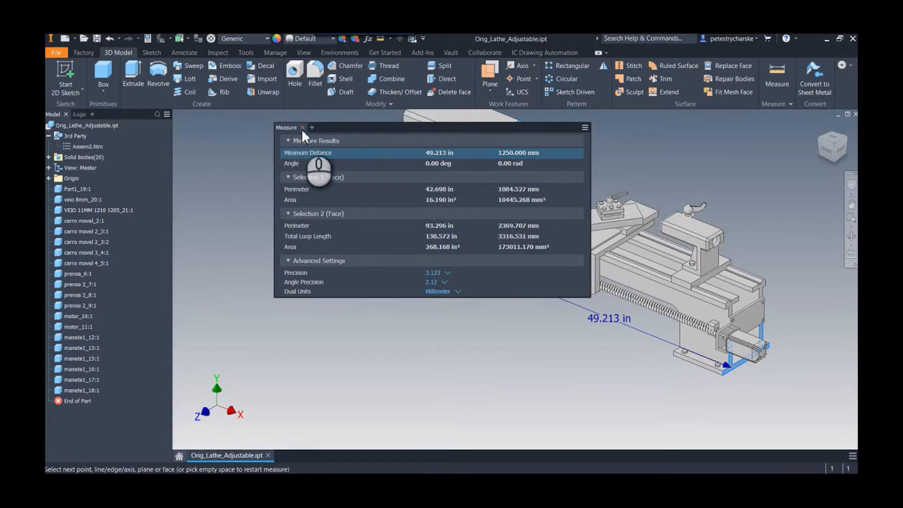
left_click(302, 127)
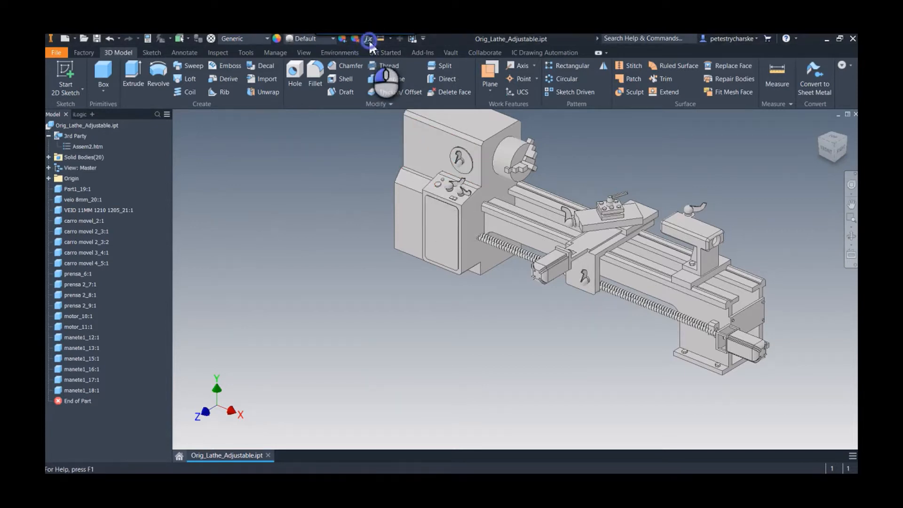
left_click(368, 38)
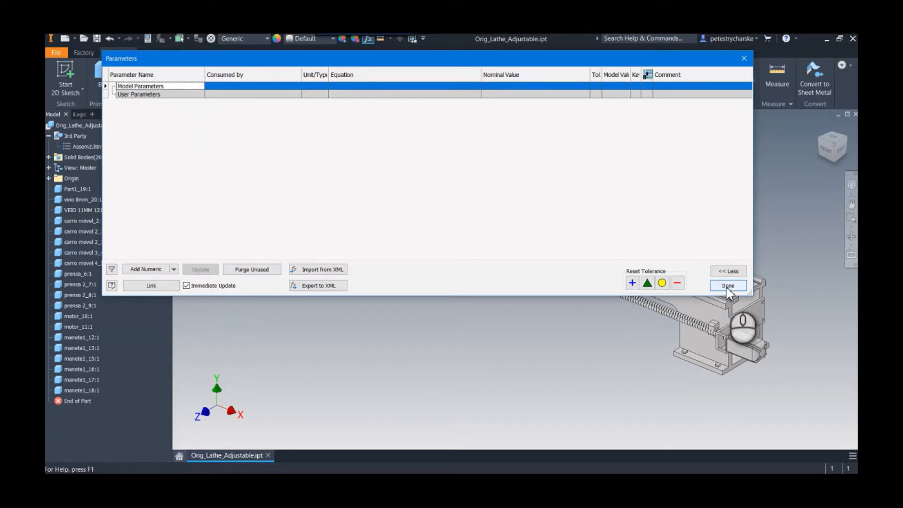
left_click(728, 285)
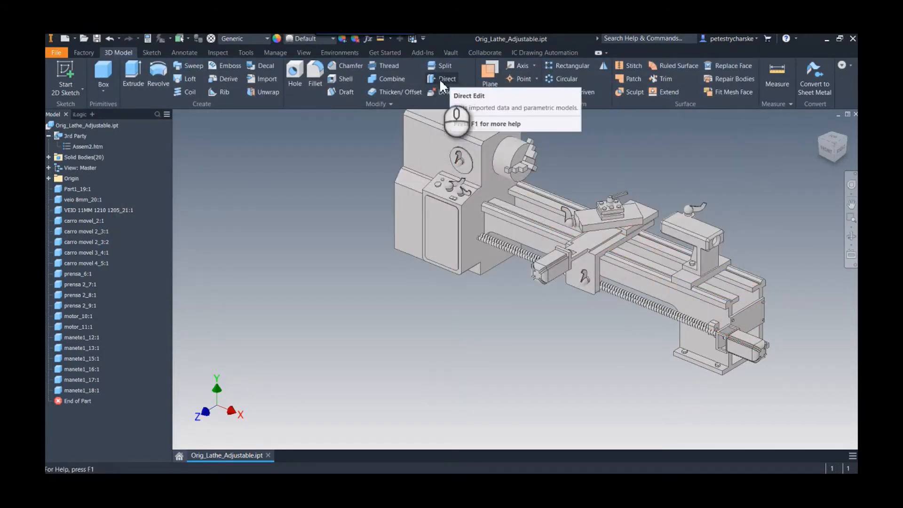
mouse_move(710, 196)
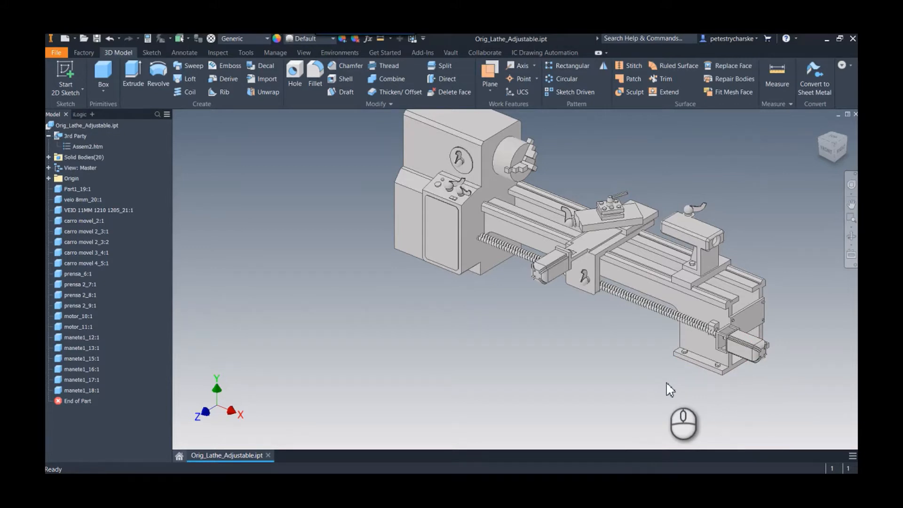
mouse_move(321, 230)
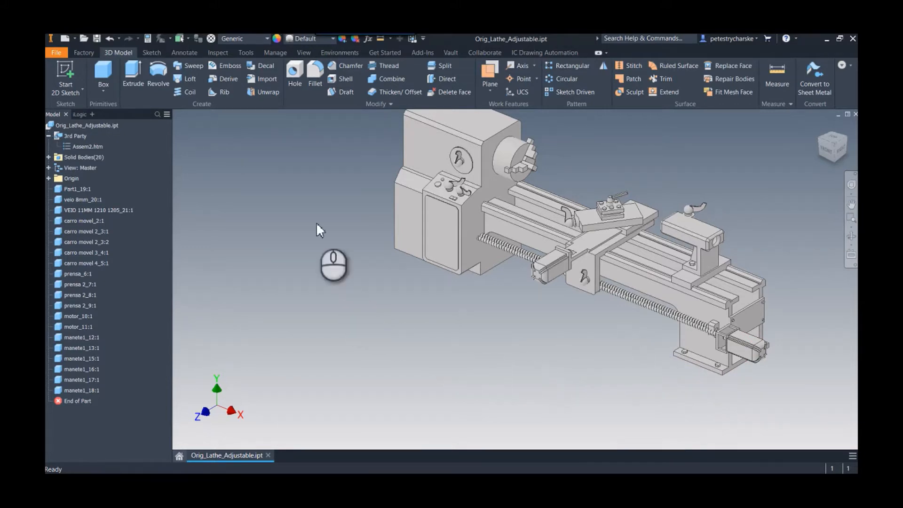
Step: Add numeric user parameters in the Parameters table, naming the first Original_Bed_Length
left_click(368, 39)
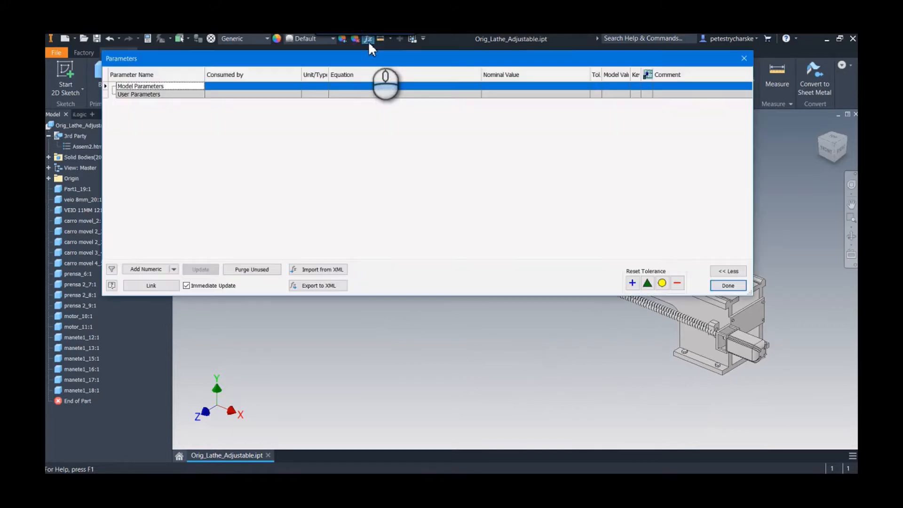
left_click(146, 269)
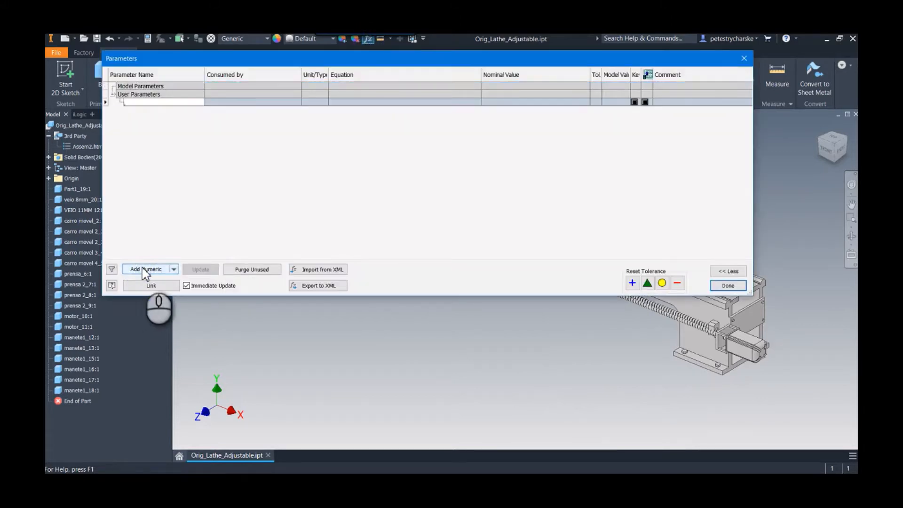
type("Original_Bed_Length")
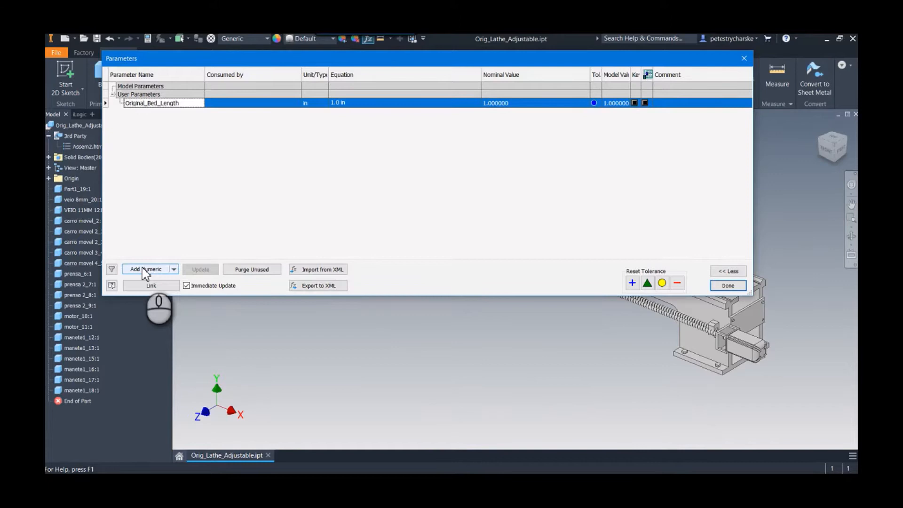
left_click(146, 270)
type("Bed_Length_Change")
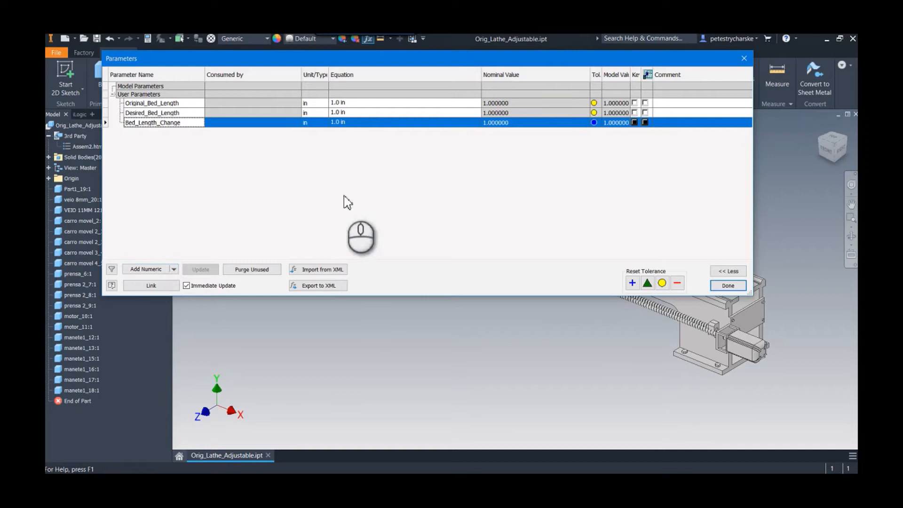
Step: Set Original_Bed_Length to 1250 mm and name the second parameter Desired_Bed_Length
left_click(314, 103)
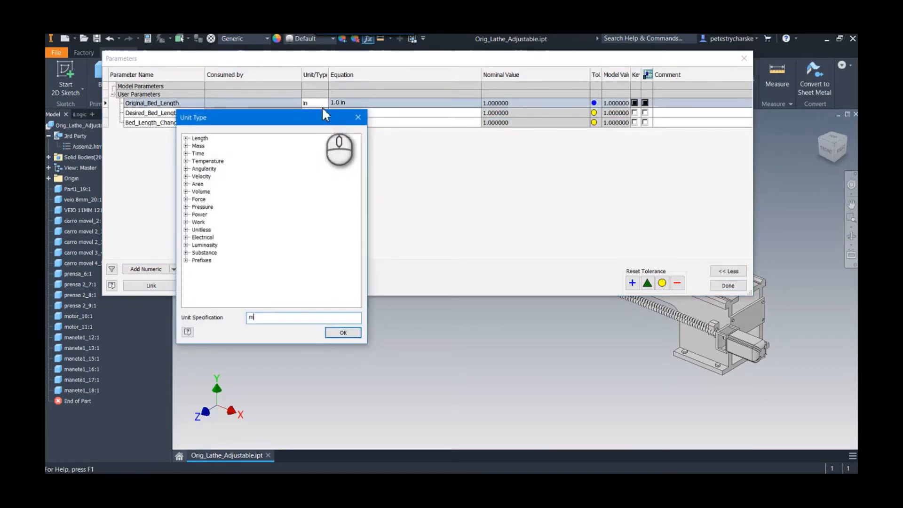
left_click(343, 333)
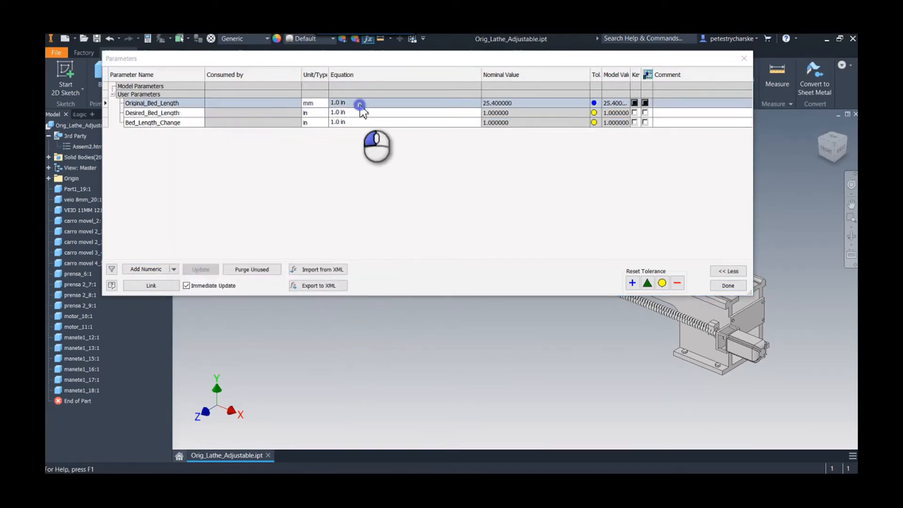
type("1250 mm")
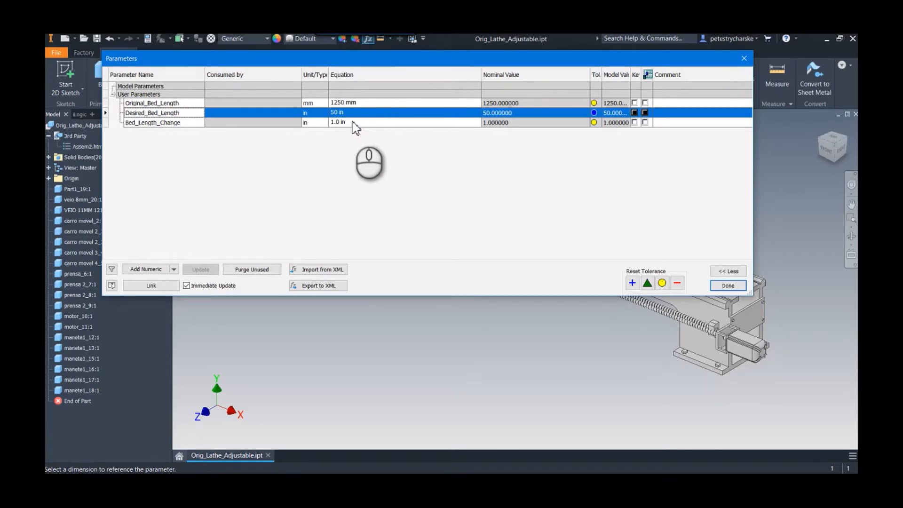
mouse_move(191, 134)
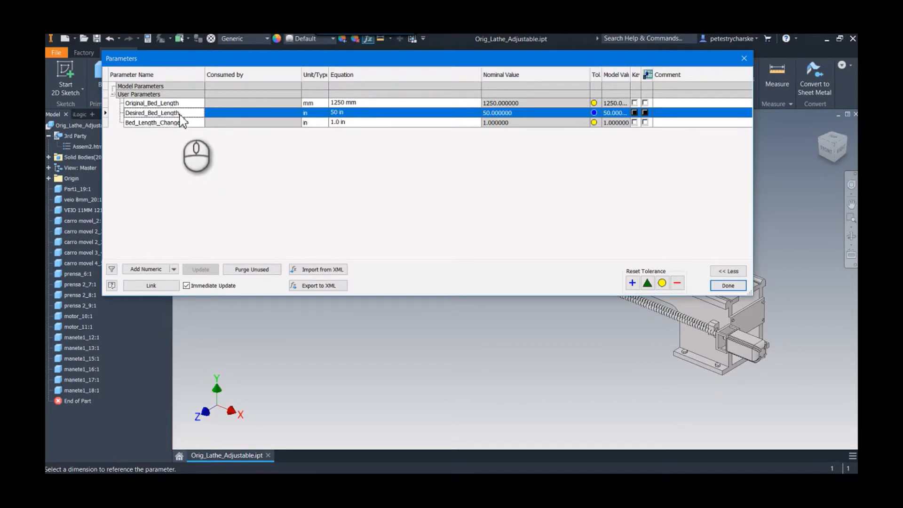
double_click(149, 113)
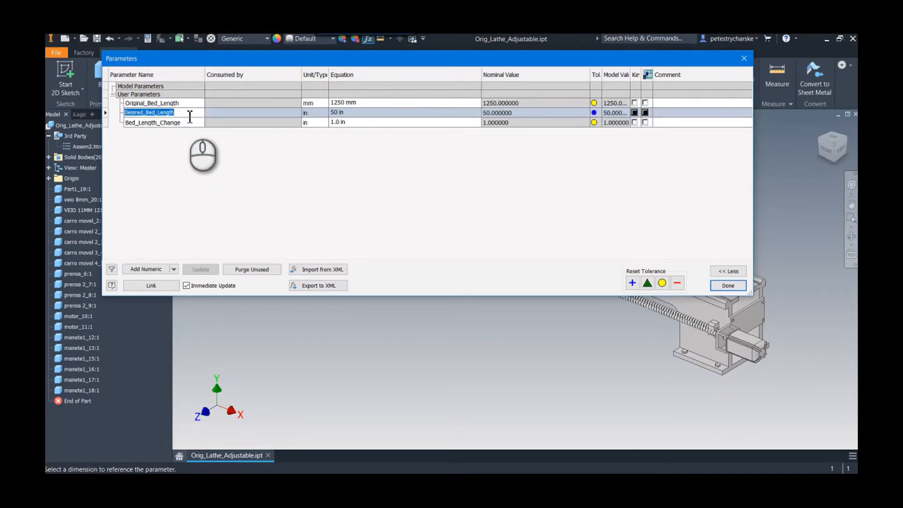
type("Desired_Bed_Length")
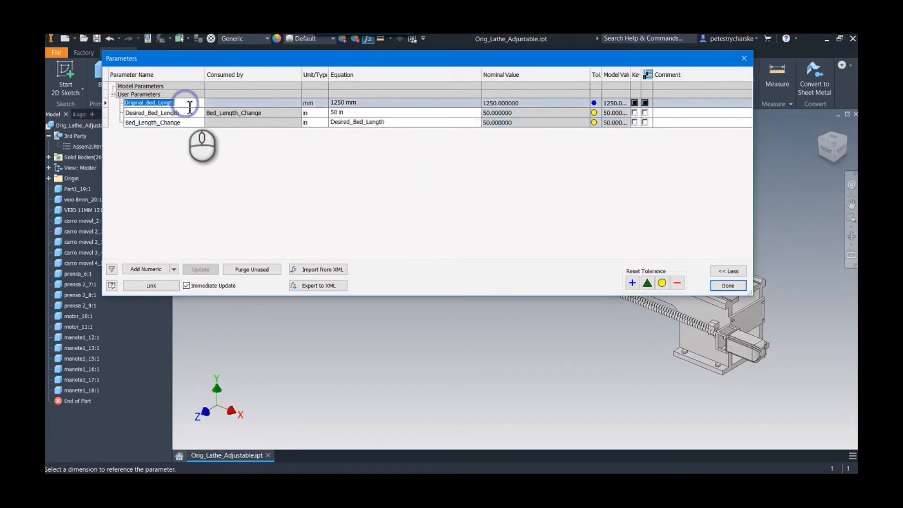
left_click(354, 123)
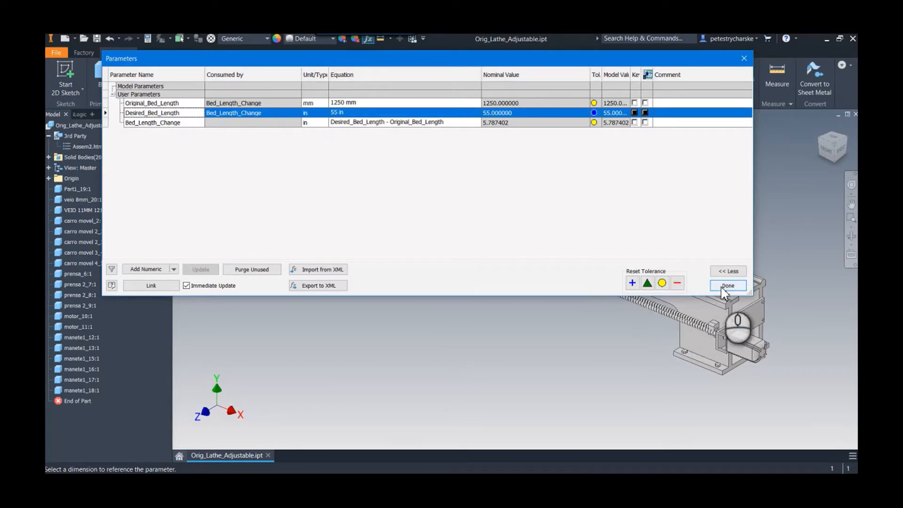
Step: Close the parameters table and delete the veio and VE30 threaded rod bodies
left_click(728, 285)
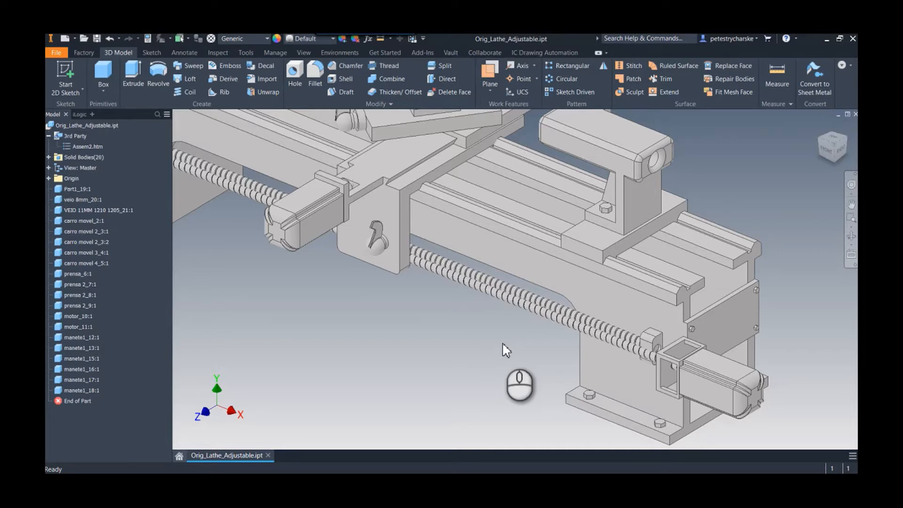
mouse_move(500, 369)
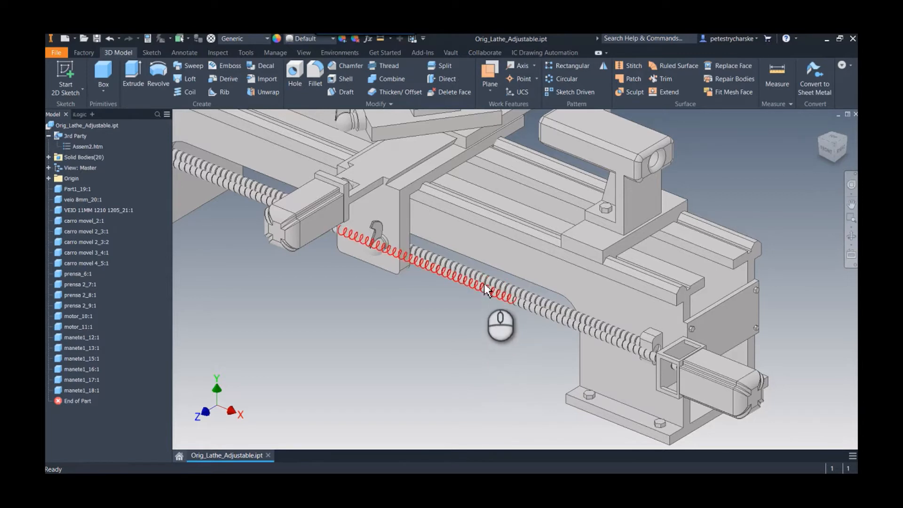
mouse_move(198, 261)
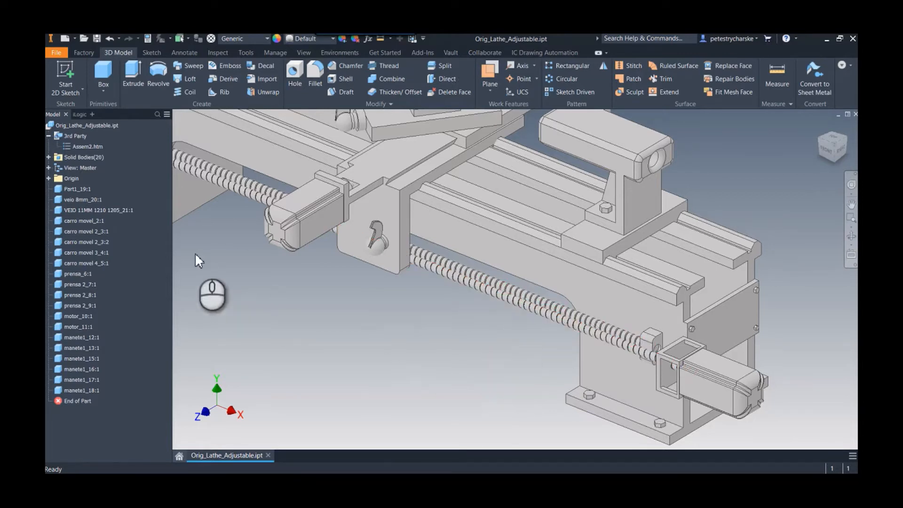
left_click(82, 200)
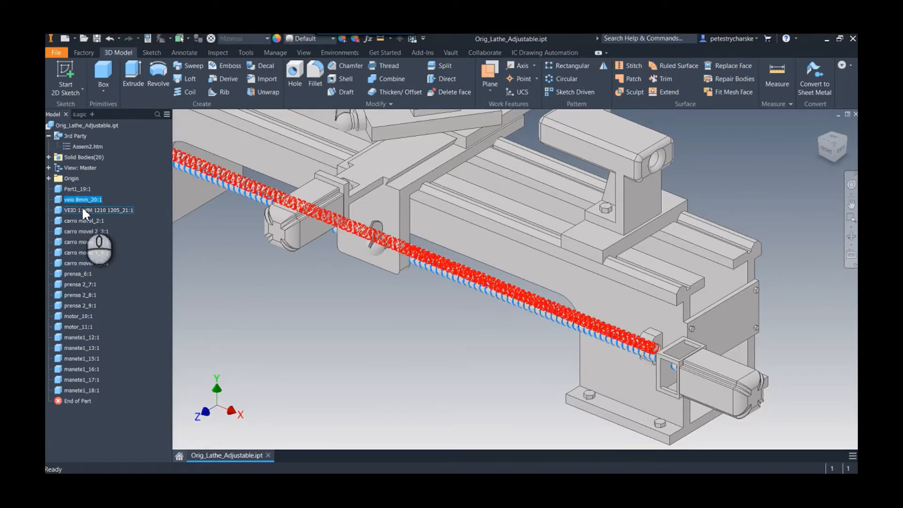
left_click(98, 209)
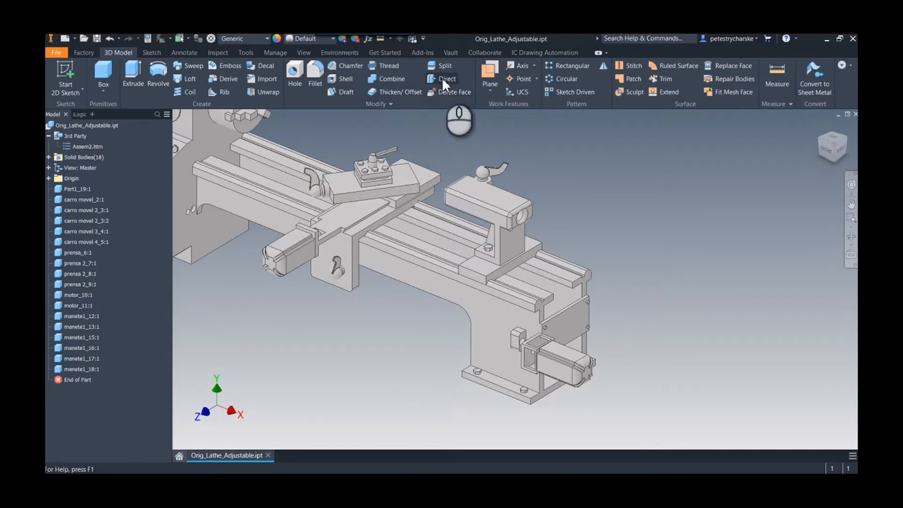
Step: Move the tailstock body with a solids-based Direct Edit Move linked to Bed_Length_Change
left_click(447, 79)
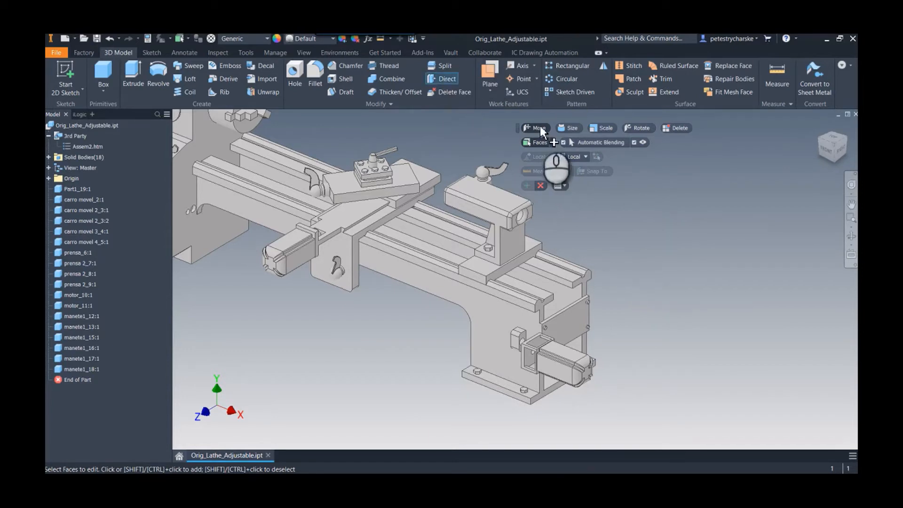
left_click(548, 142)
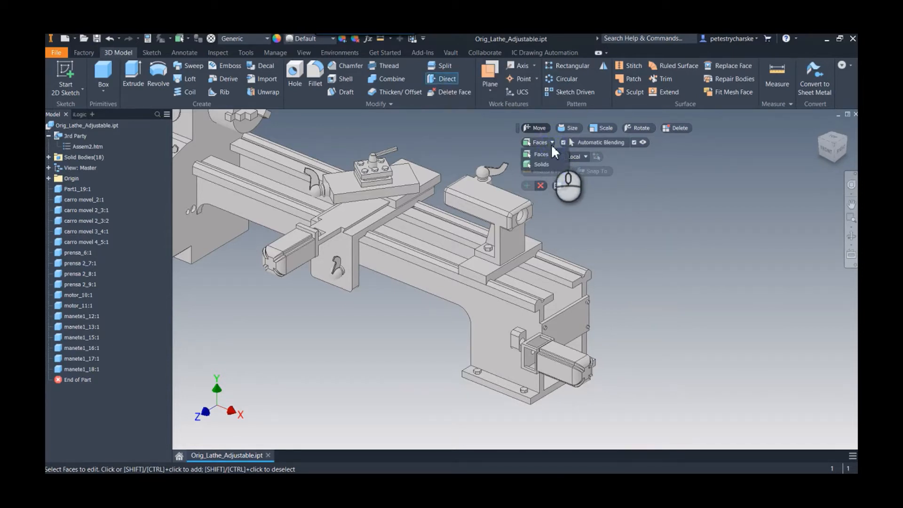
left_click(541, 164)
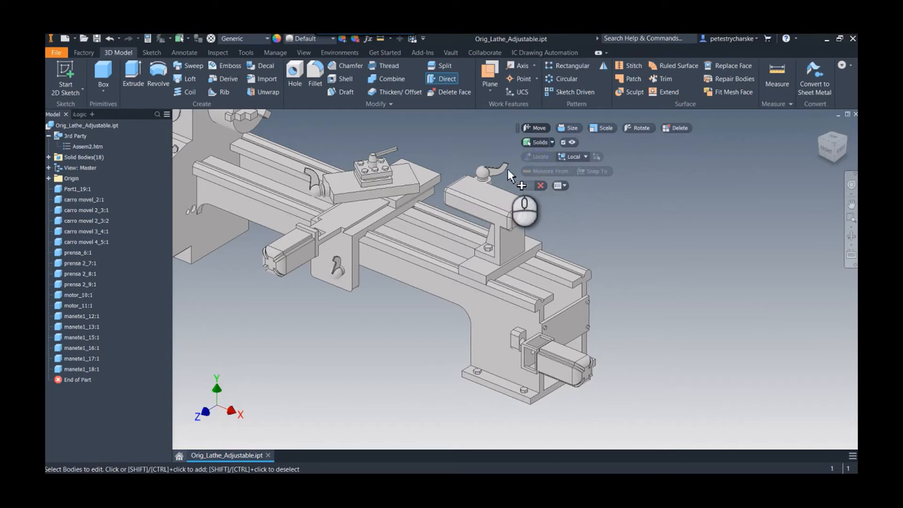
left_click(490, 202)
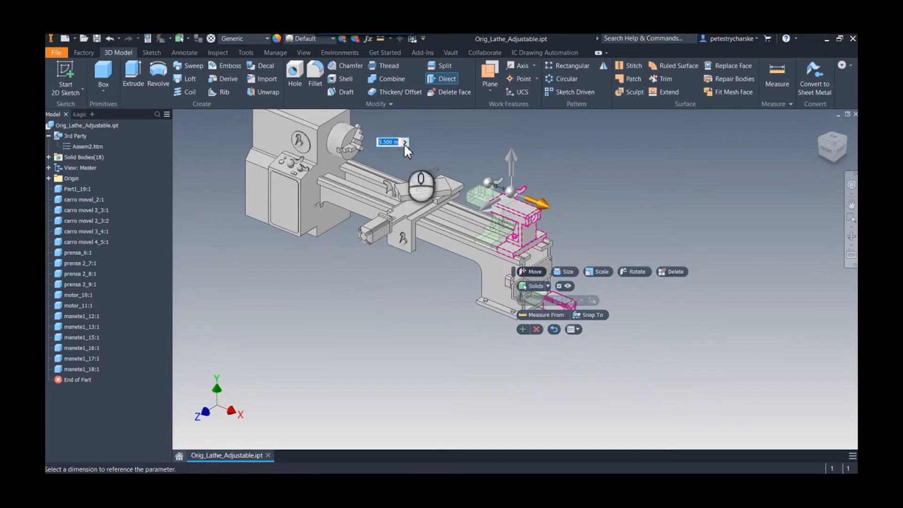
left_click(405, 143)
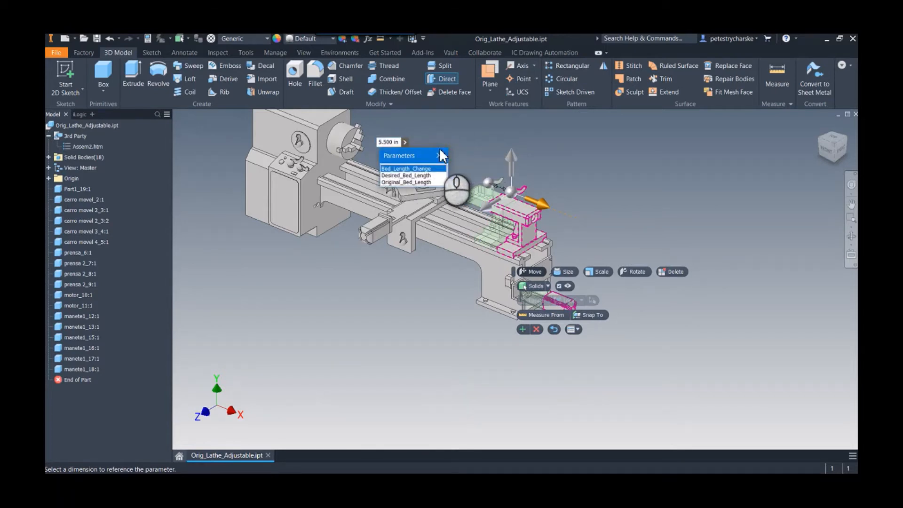
left_click(404, 168)
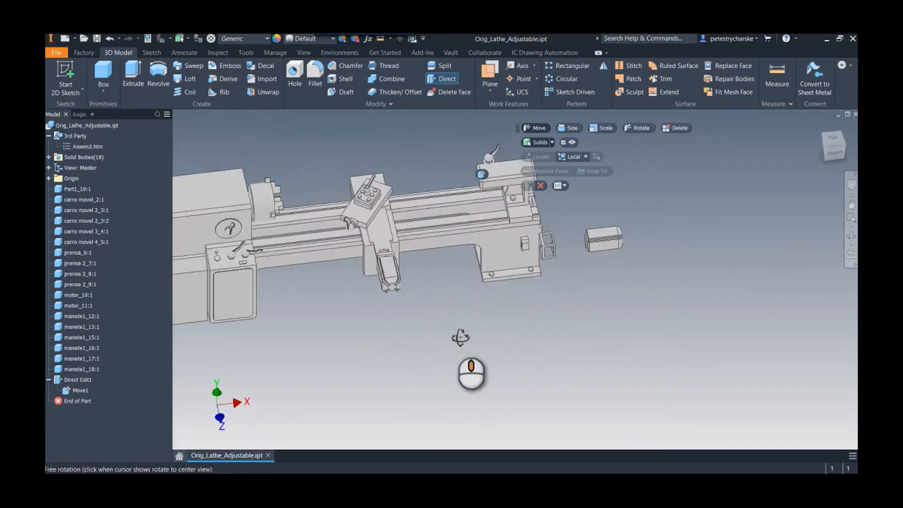
left_click_drag(471, 373, 409, 354)
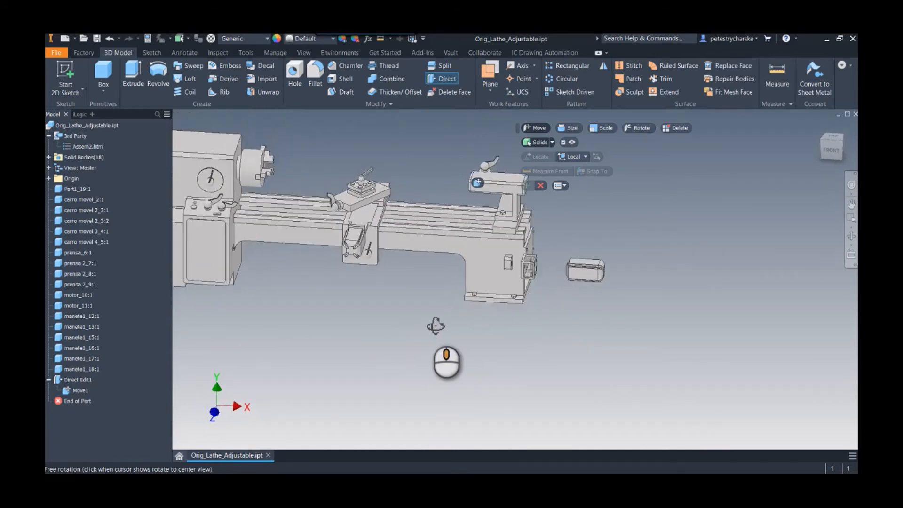
left_click_drag(447, 327, 490, 259)
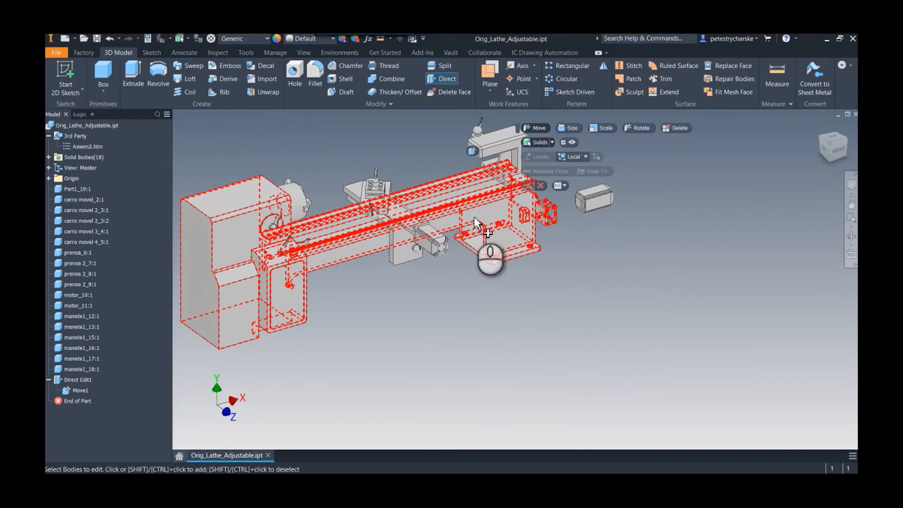
mouse_move(493, 220)
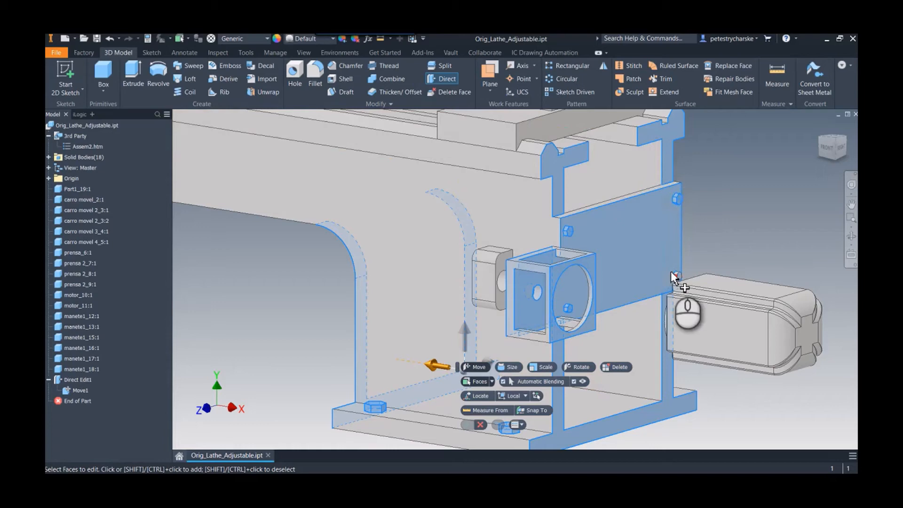
Step: Select another bed end face near the motor
left_click(679, 280)
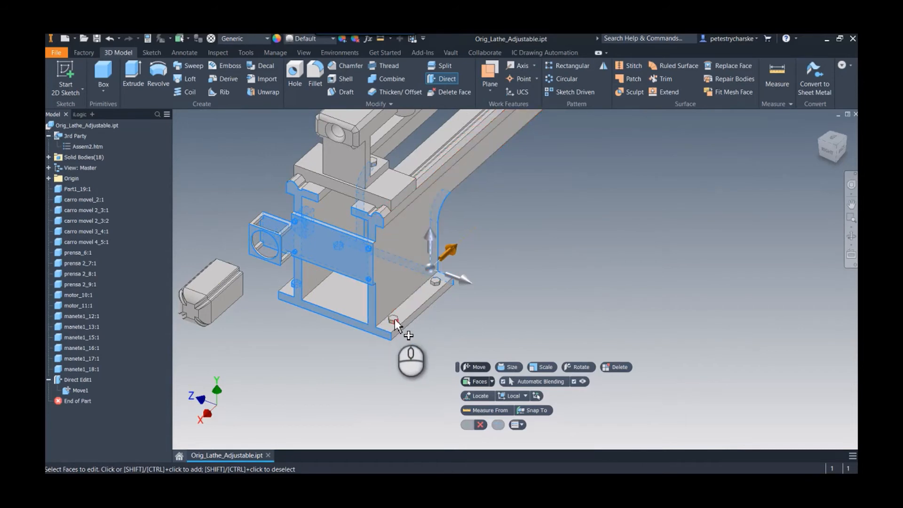
mouse_move(455, 259)
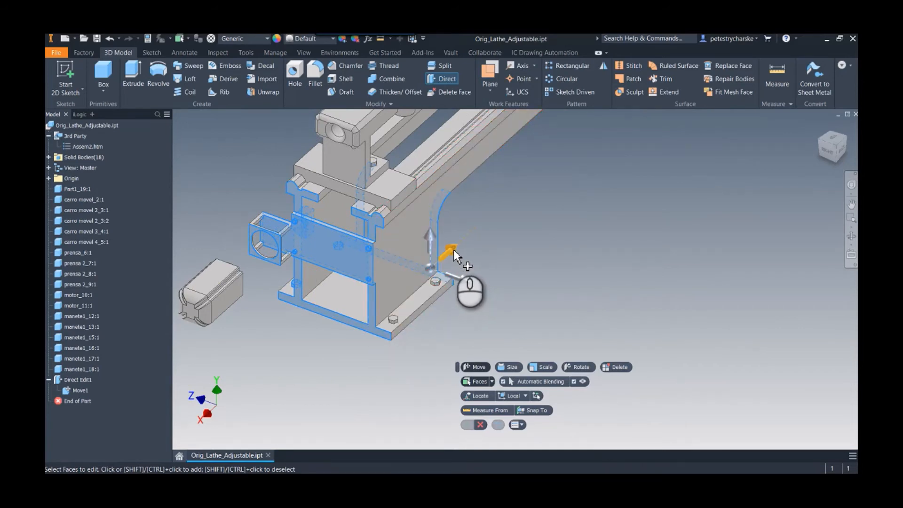
Step: Drag the move arrow to preview the bed-end stretch, then start relocating the origin
left_click_drag(458, 257, 438, 279)
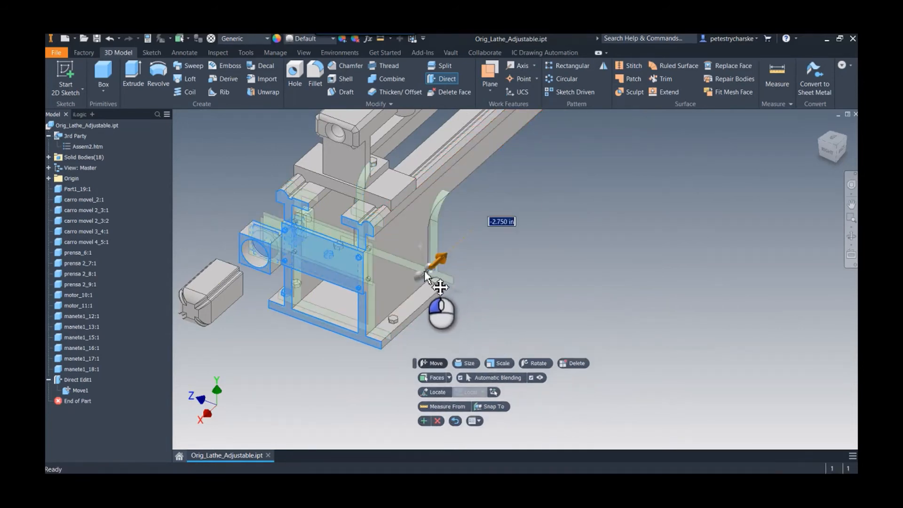
left_click_drag(439, 262, 392, 313)
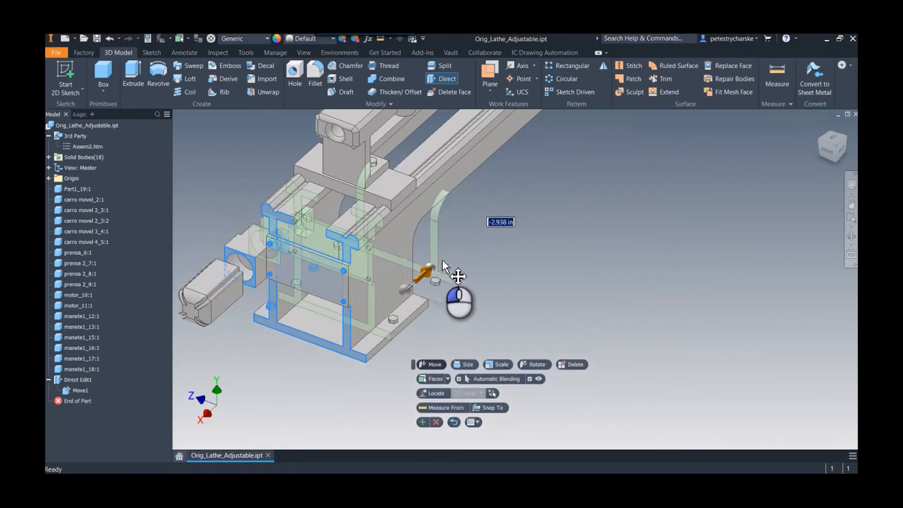
left_click_drag(427, 268, 455, 251)
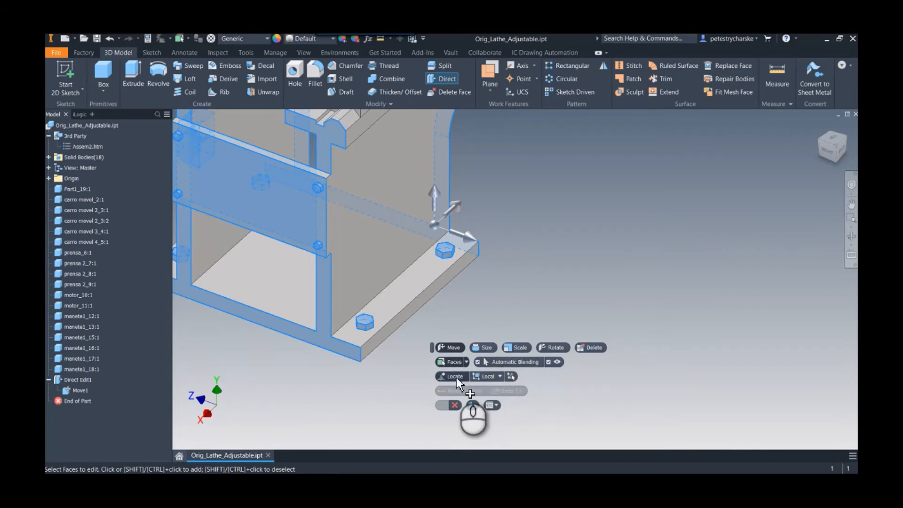
left_click(455, 377)
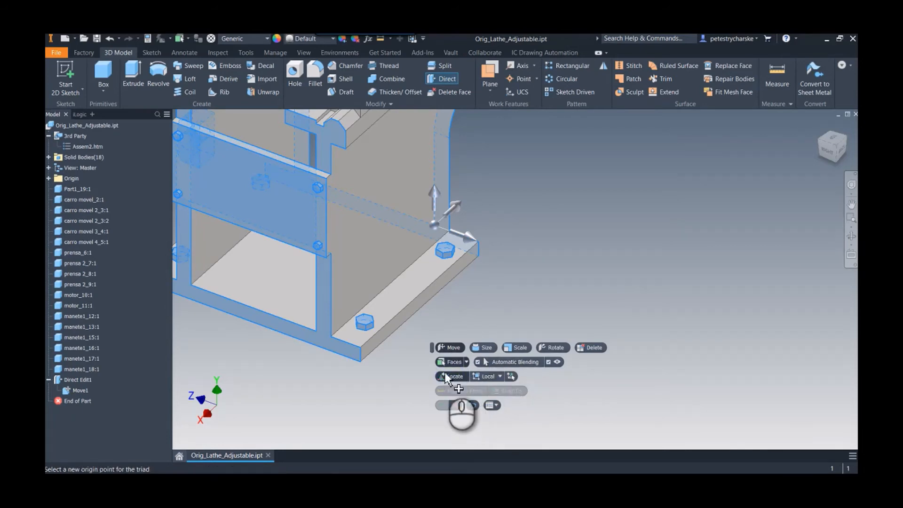
Step: Place the move origin at the base's bottom corner and drag to preview 1.438 in
left_click(331, 336)
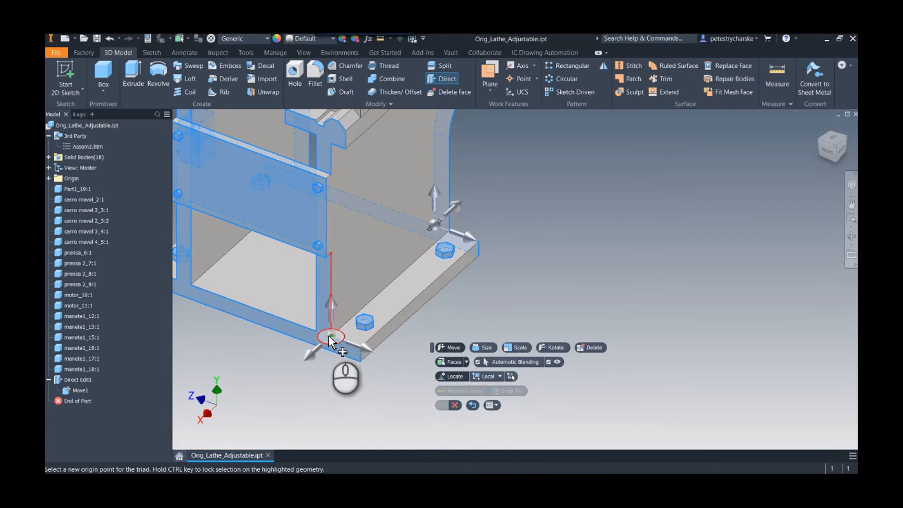
left_click(330, 337)
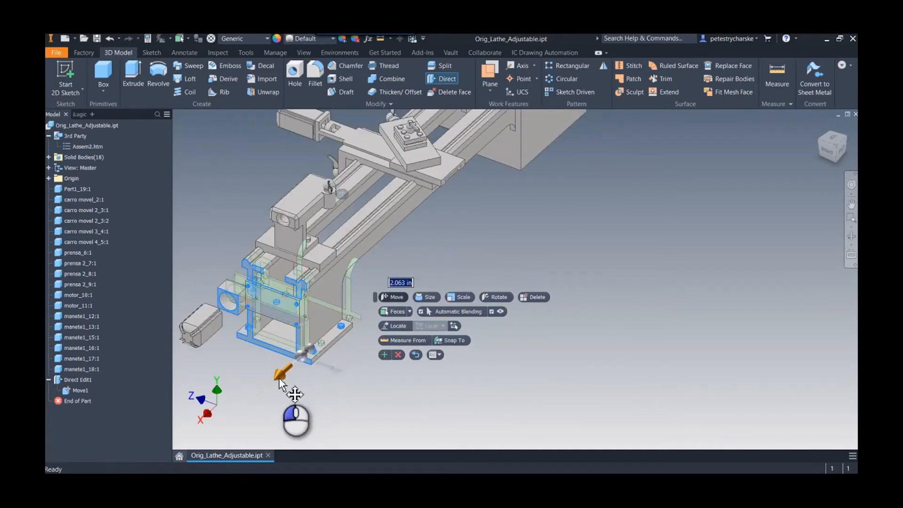
left_click_drag(283, 370, 271, 383)
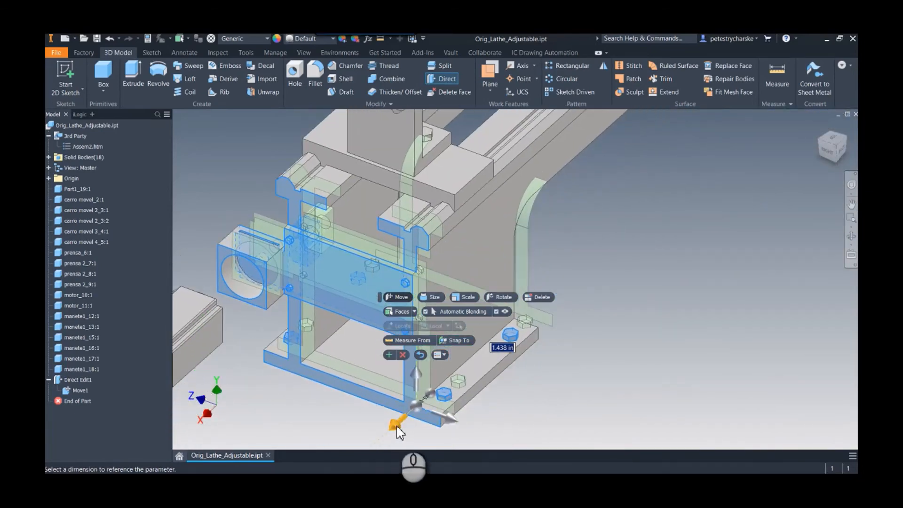
Step: Add more bed-end faces via Select Other, previewing a 0.125 in stretch
left_click_drag(394, 426, 403, 415)
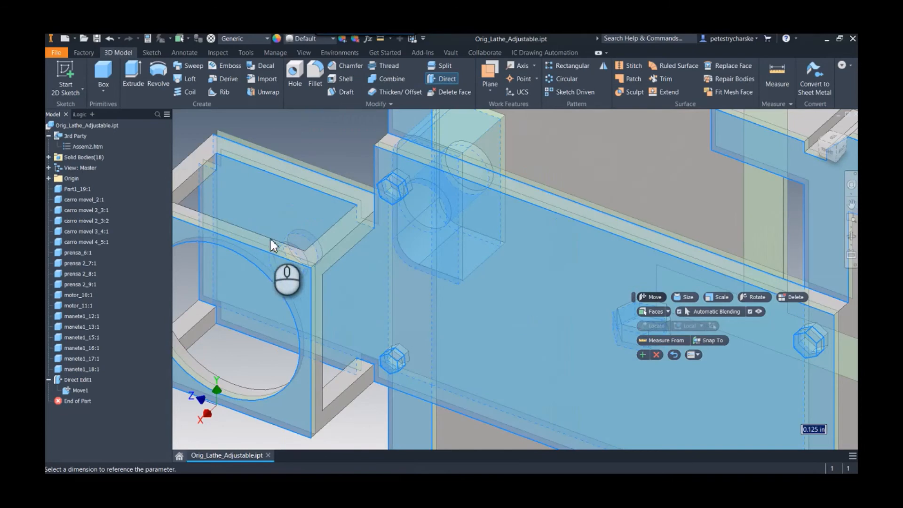
left_click(652, 311)
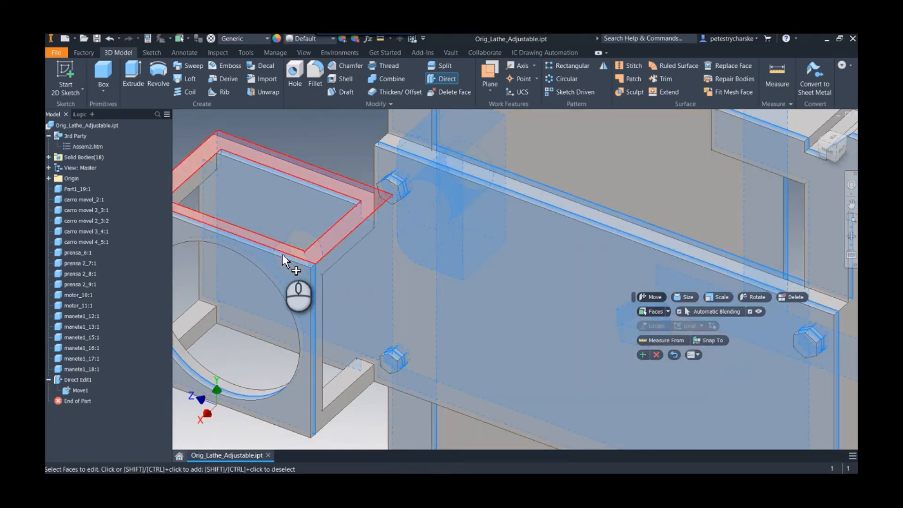
left_click(299, 269)
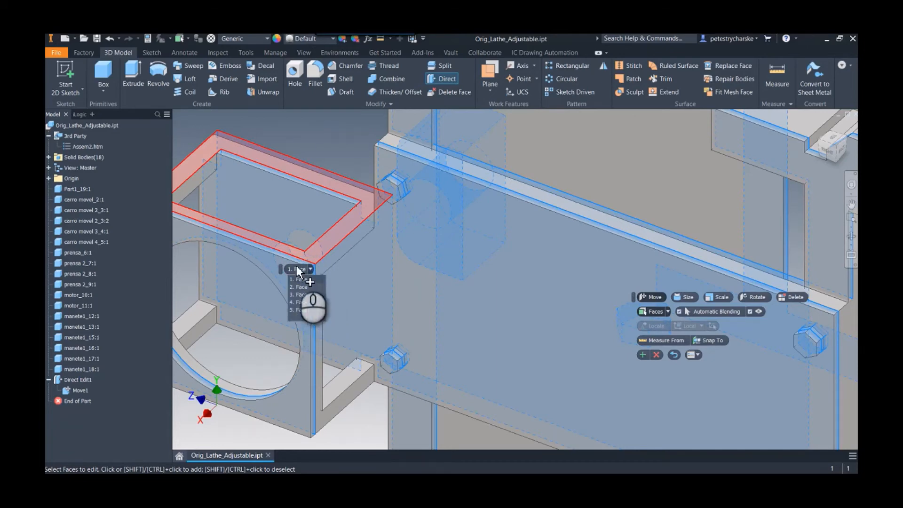
left_click_drag(299, 299, 303, 257)
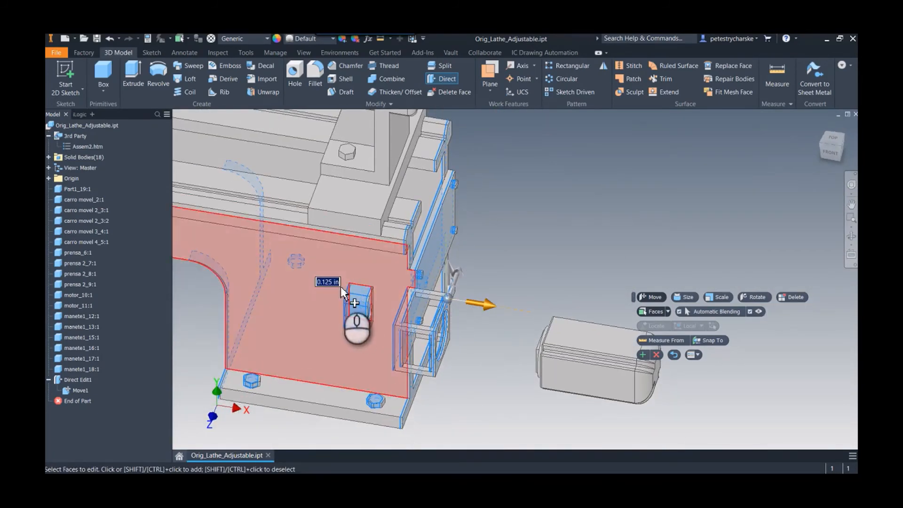
Step: Link the bed-end move distance to Bed_Length_Change and orbit to check the stretch
left_click(343, 282)
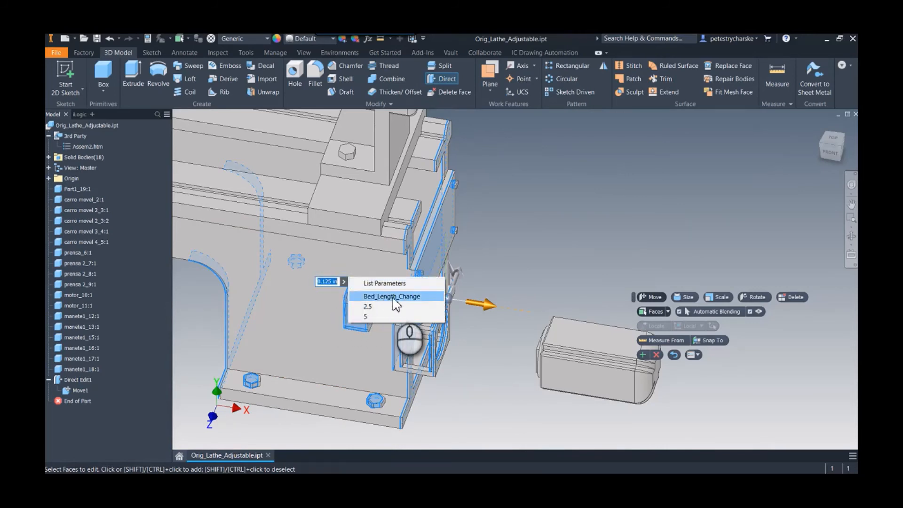
left_click(392, 296)
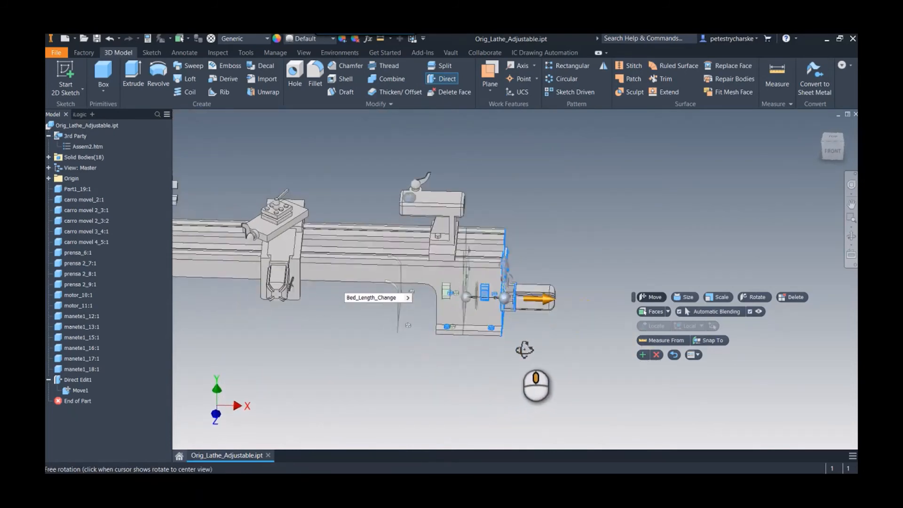
left_click_drag(524, 351, 596, 357)
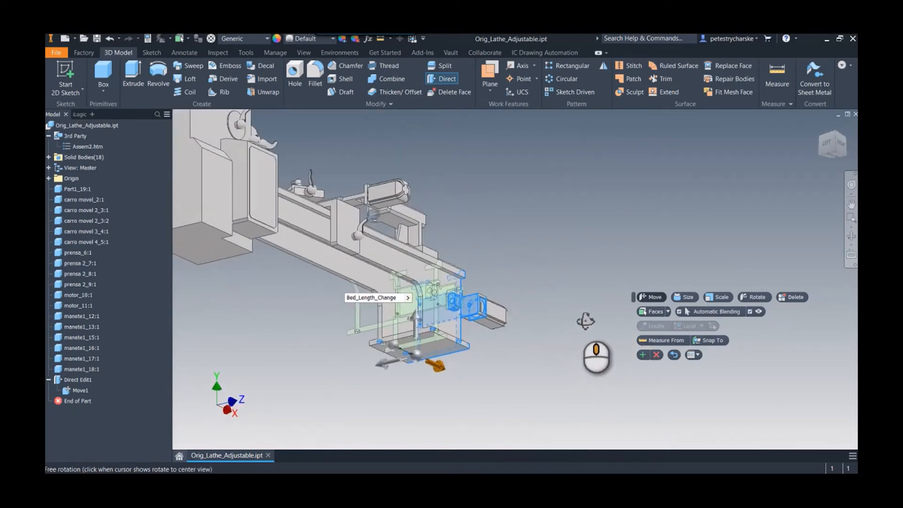
left_click_drag(597, 354, 500, 380)
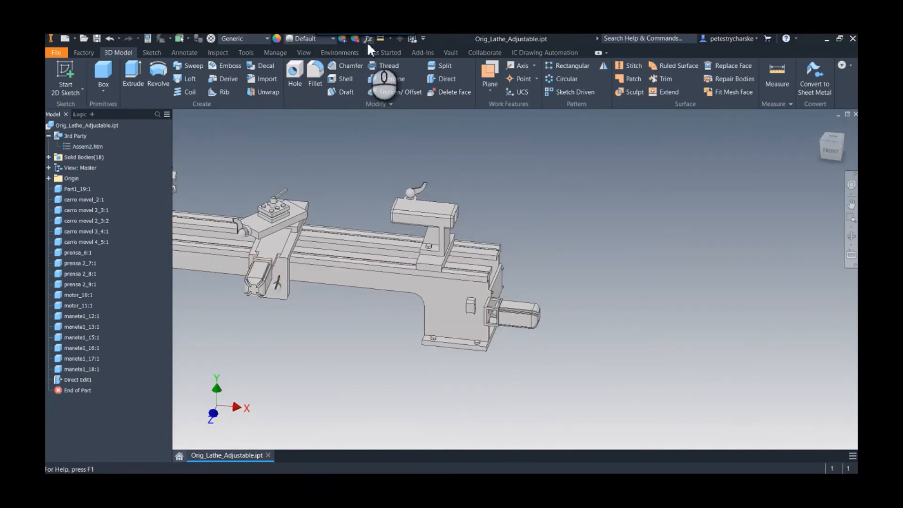
Step: Test Desired_Bed_Length values such as 60 and 45 in, settling on 52 in
left_click(367, 39)
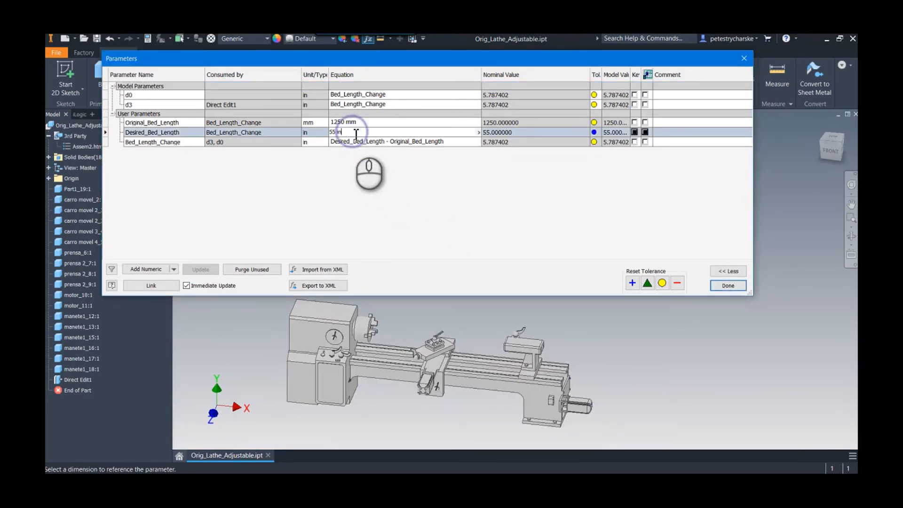
type("60")
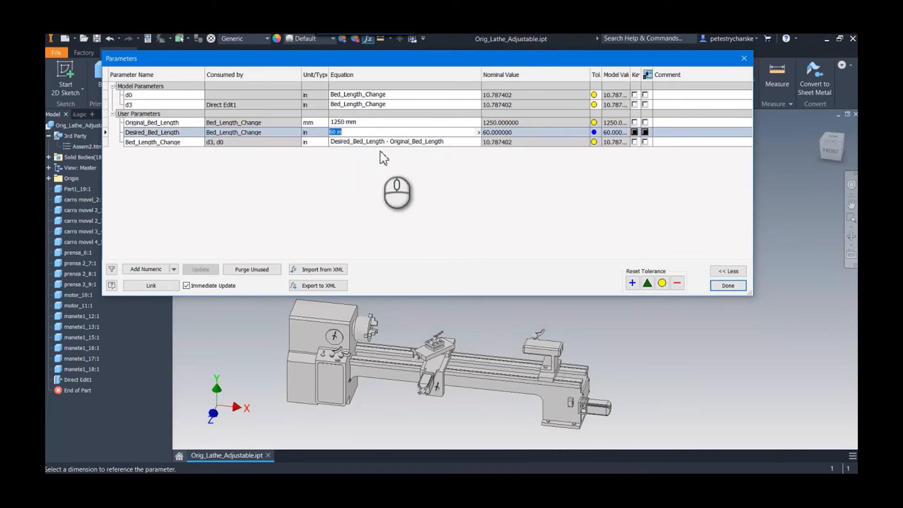
type("45 in")
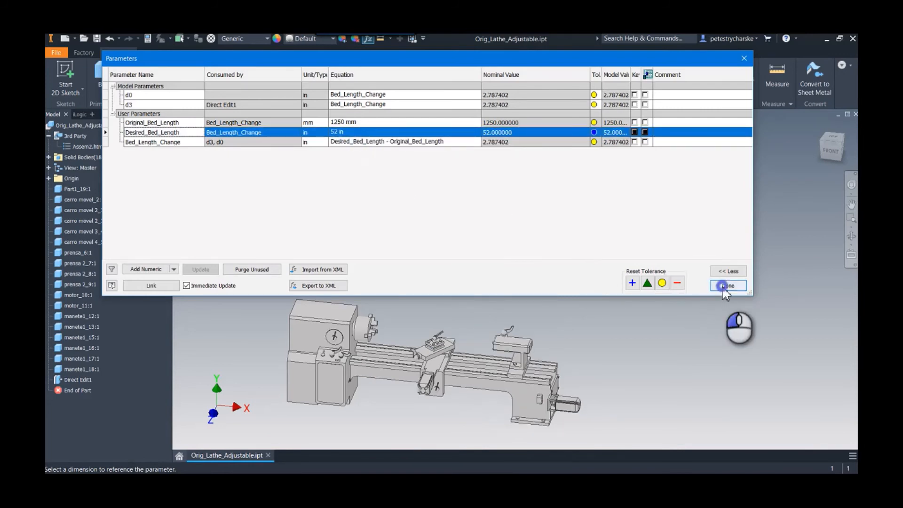
left_click(728, 285)
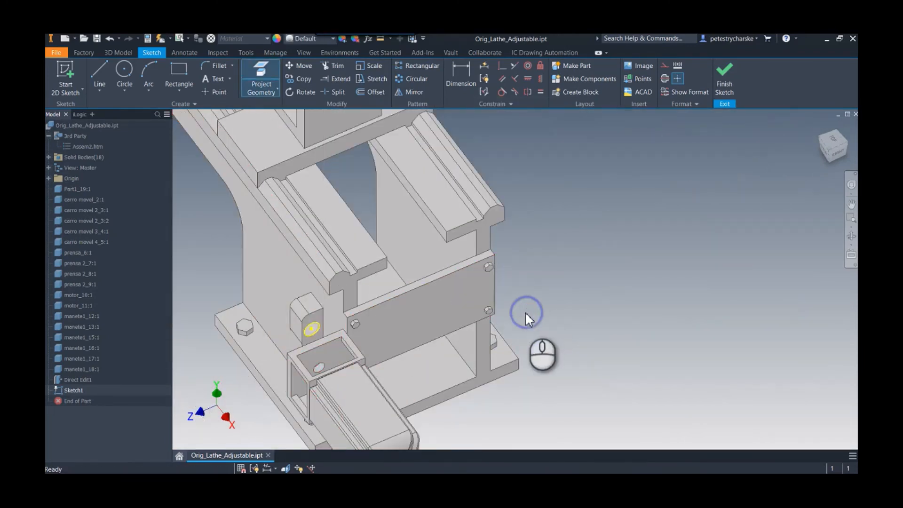
Step: Extrude the threaded rod sketch as a join ending at the headstock face
left_click(725, 79)
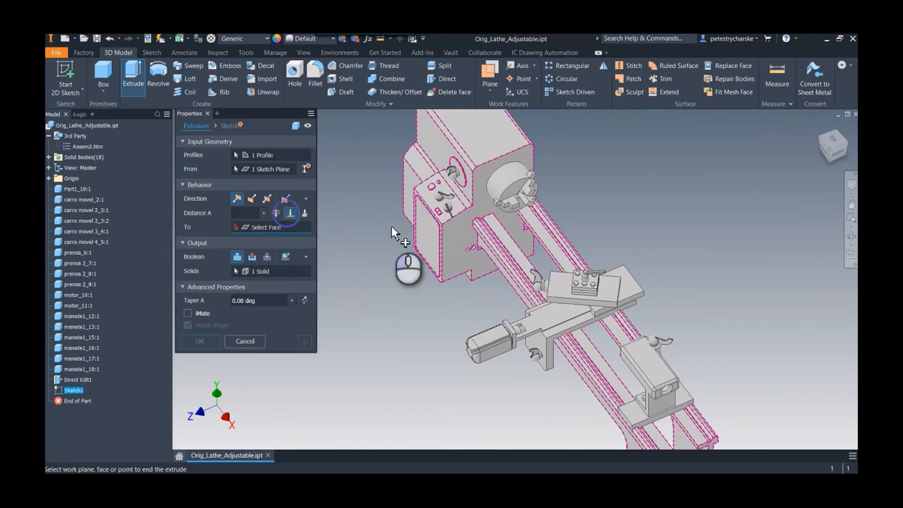
left_click(473, 248)
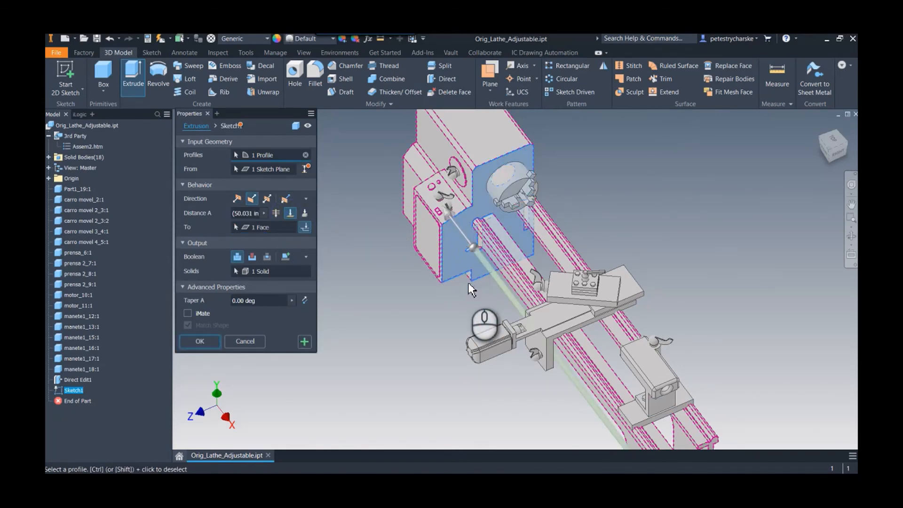
mouse_move(466, 288)
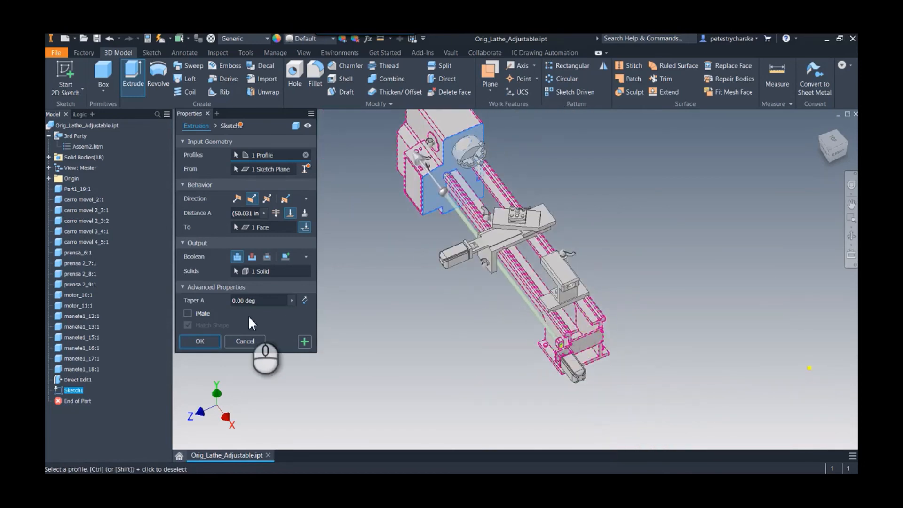
left_click(200, 341)
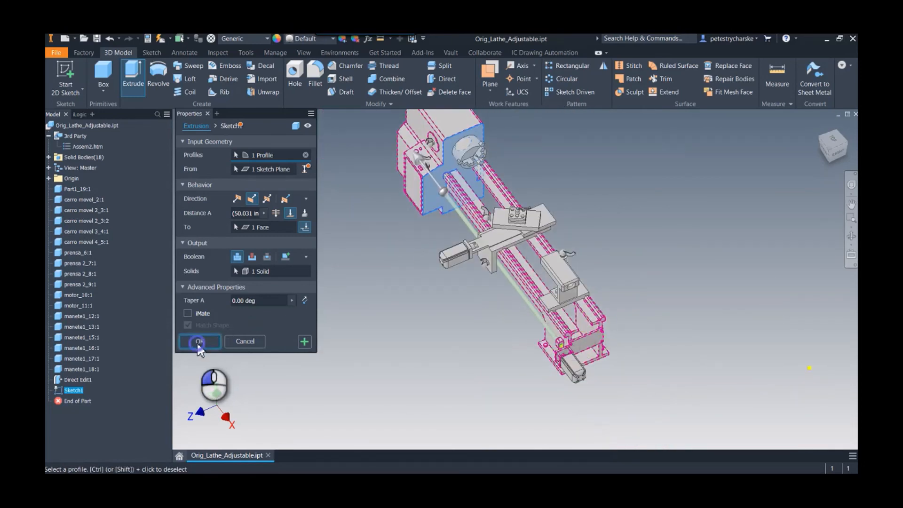
left_click(199, 341)
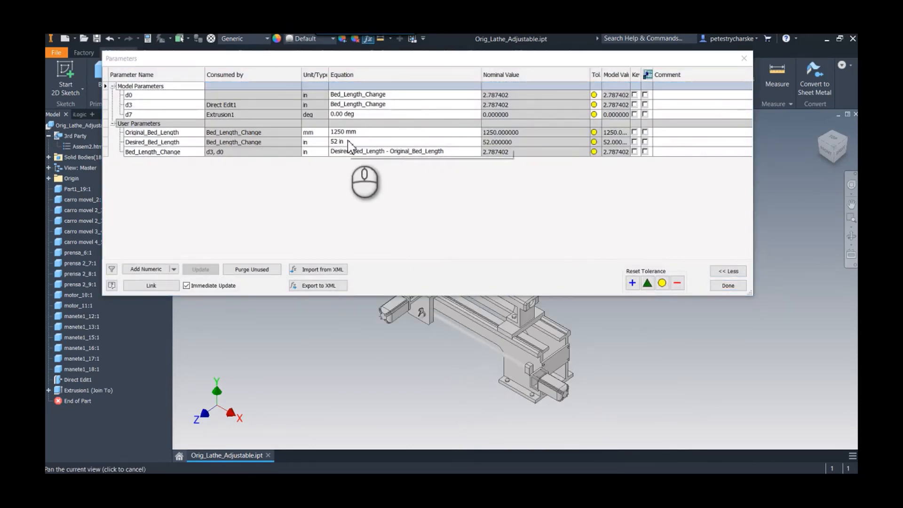
Step: Change Desired_Bed_Length to 55 in and recenter the view on the longer lathe
type("45 in")
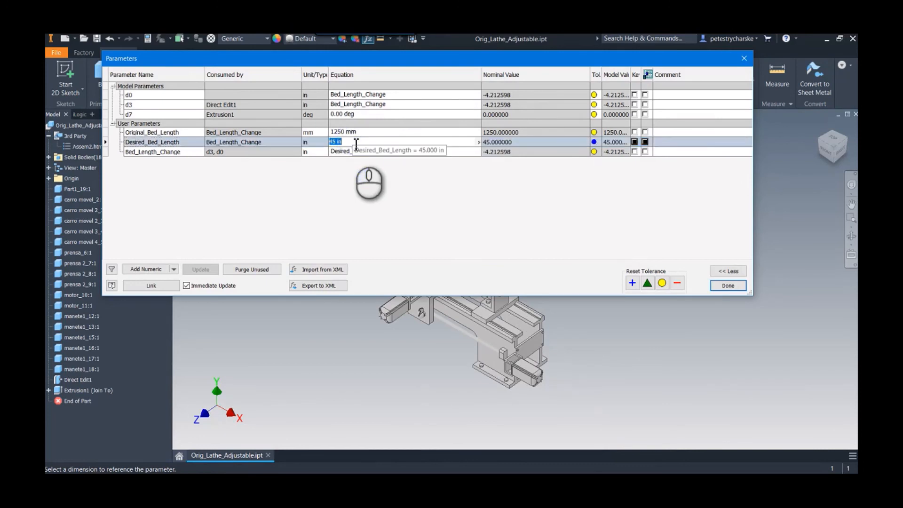
type("55")
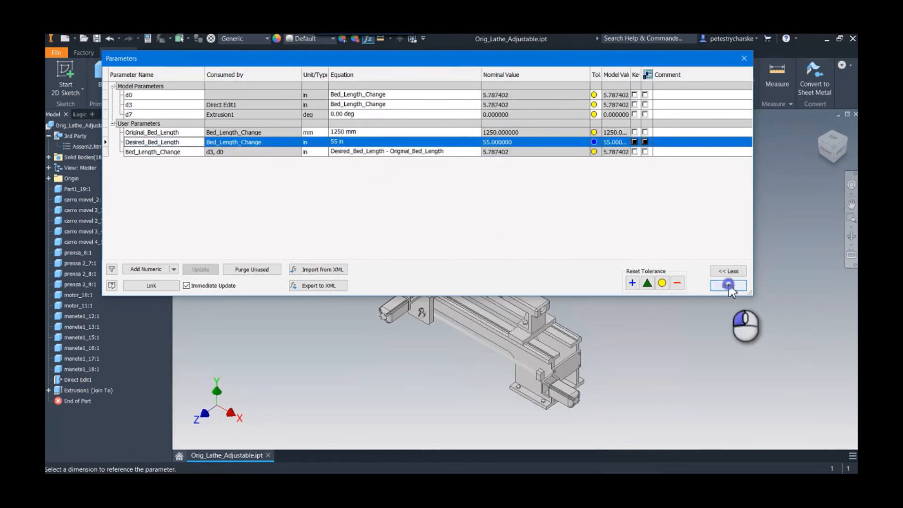
left_click(744, 58)
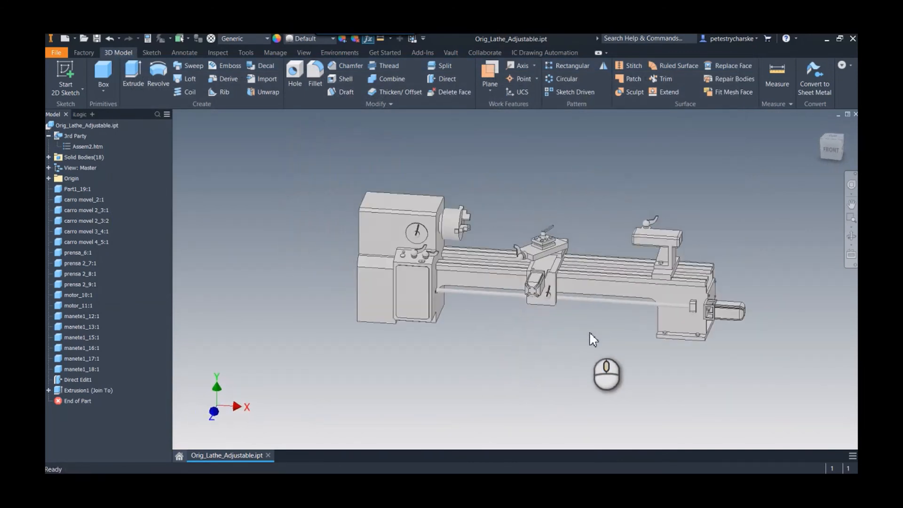
left_click_drag(594, 339, 482, 356)
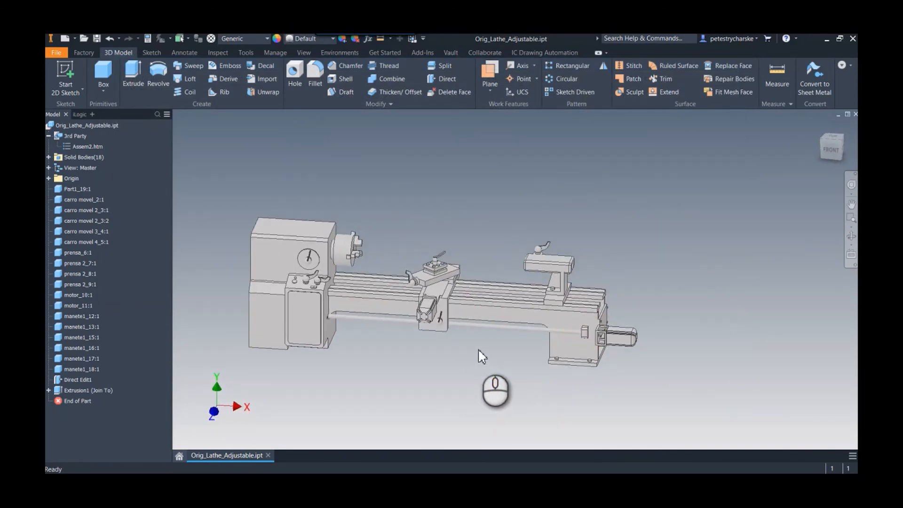